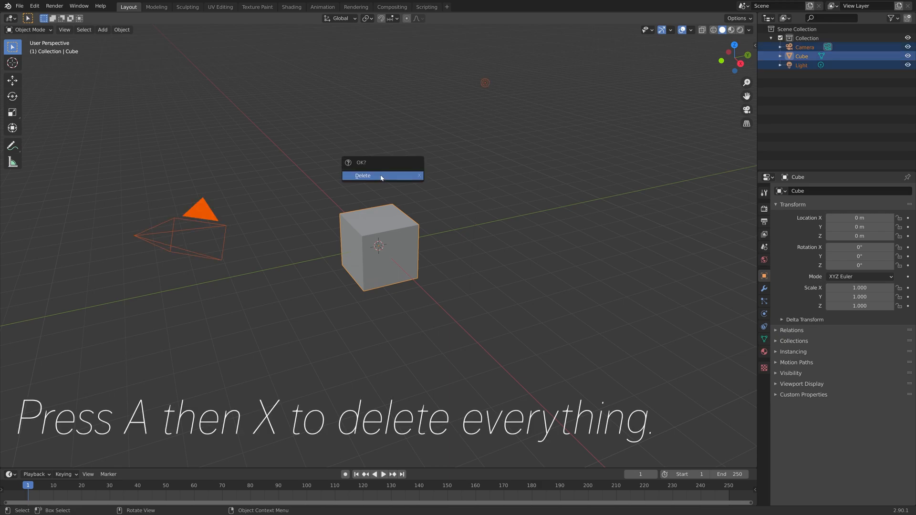
- Confirm deletion of the selected default cube, camera and light
{"action": "left_click", "coordinate": [363, 175]}
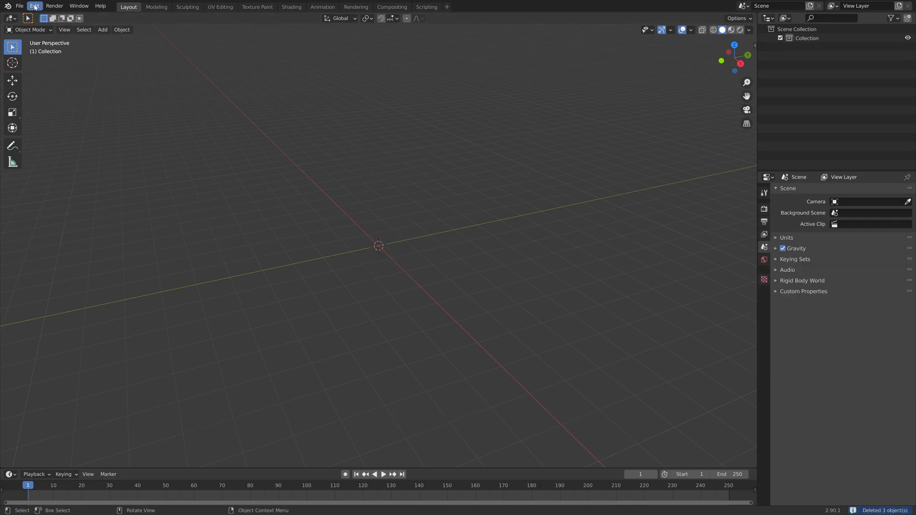
- Install the music visualizer add-on from MusicAddon.zip via Preferences > Add-ons
{"action": "left_click", "coordinate": [34, 6]}
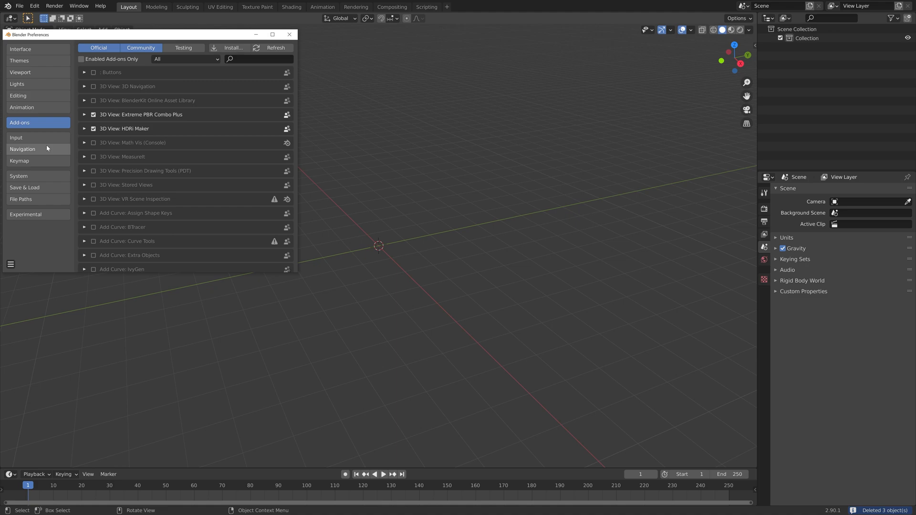
{"action": "left_click", "coordinate": [232, 48]}
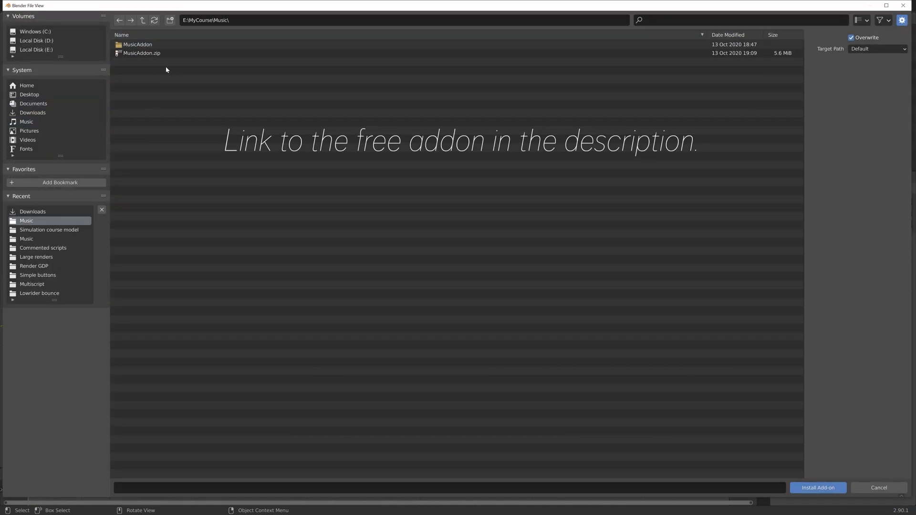
{"action": "left_click", "coordinate": [818, 488]}
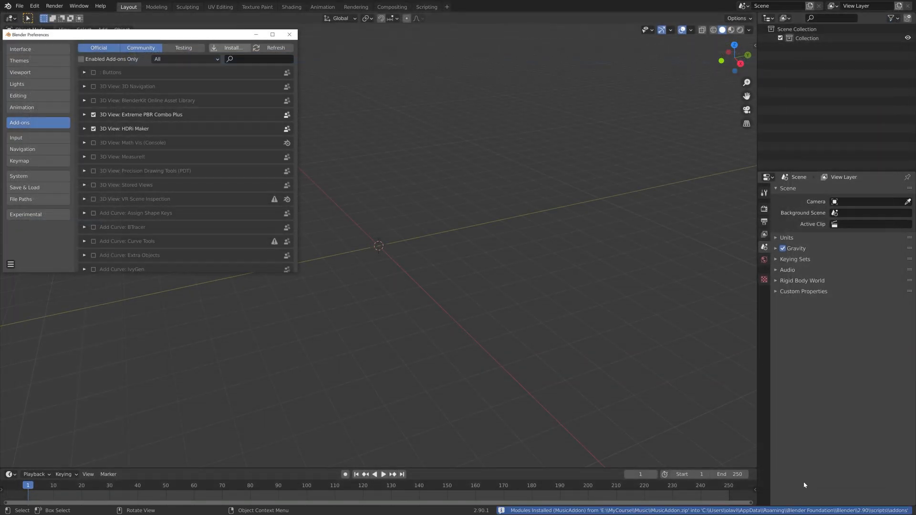
{"action": "mouse_move", "coordinate": [435, 212]}
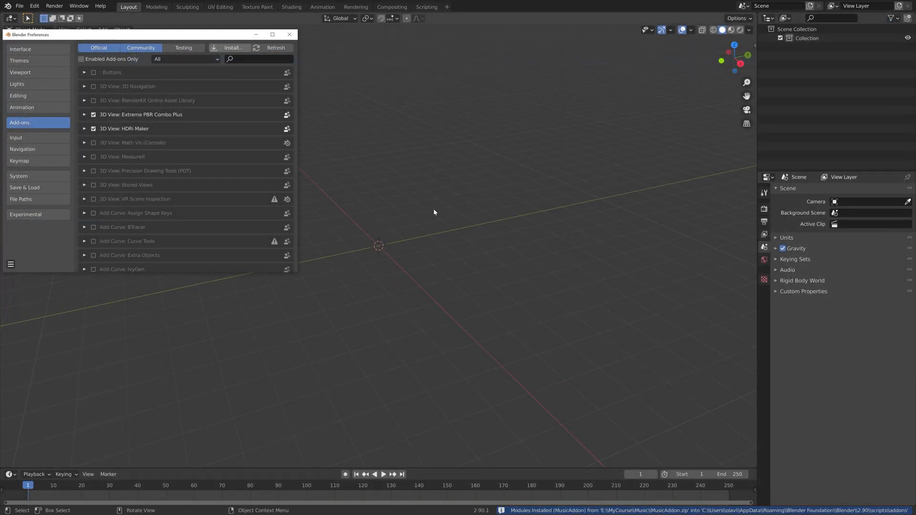
- Find and enable the MusicVizPremium add-on, then close Preferences
{"action": "type", "text": "MusicVizPremium"}
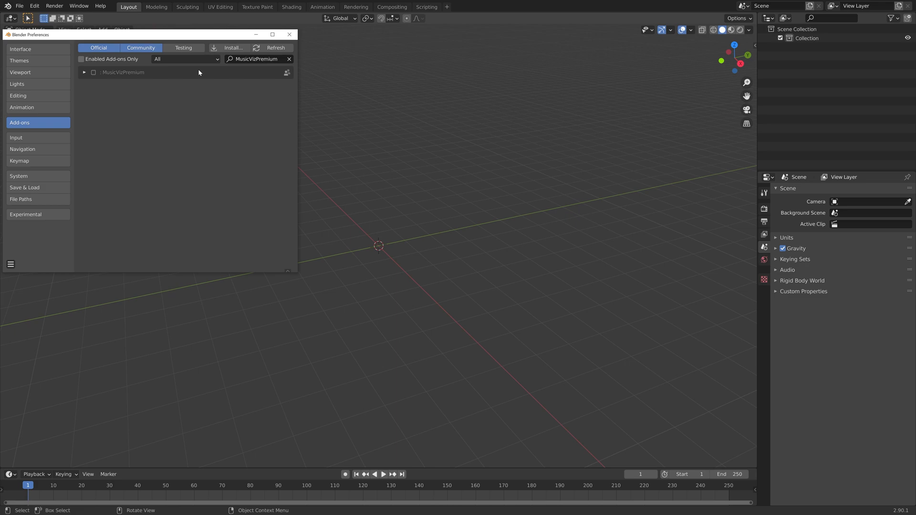
{"action": "left_click", "coordinate": [92, 73]}
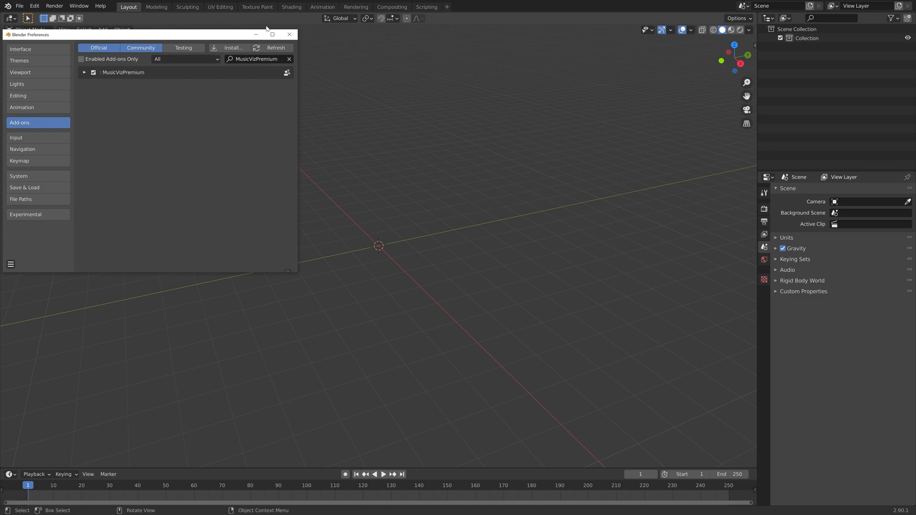
{"action": "left_click", "coordinate": [289, 35]}
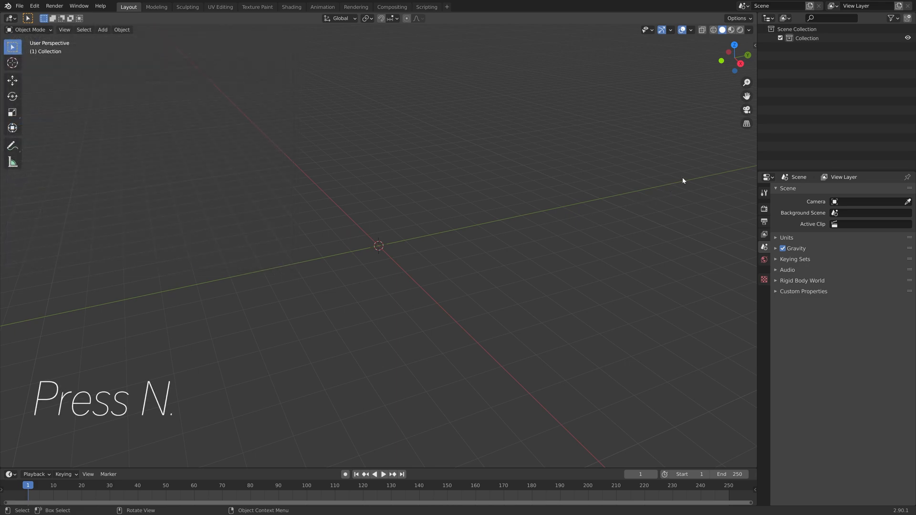
- From the Music Visualizer sidebar panel, browse and load an mp3 to generate the bubble scene
{"action": "key", "text": "n"}
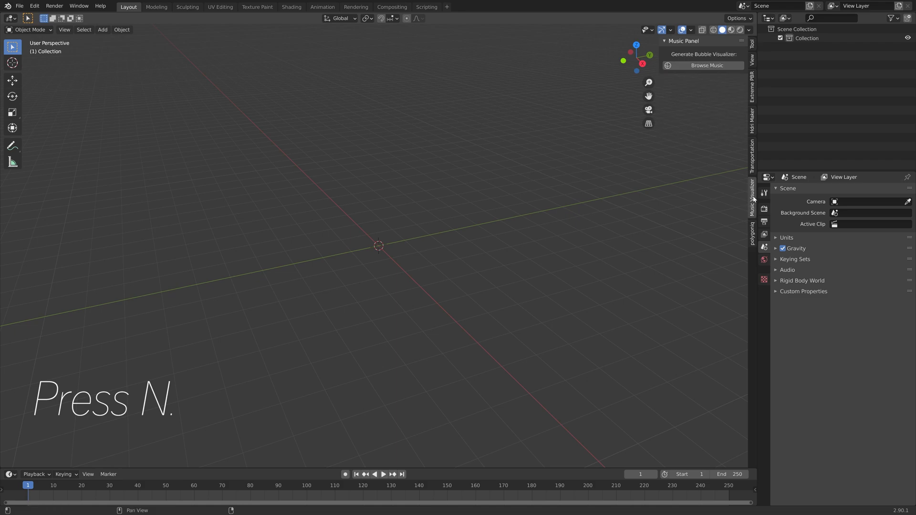
{"action": "left_click", "coordinate": [708, 64]}
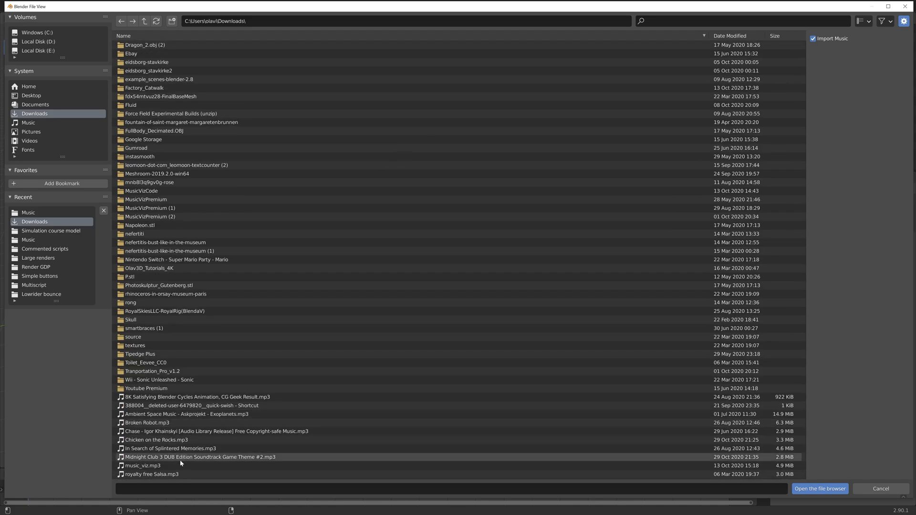
{"action": "left_click", "coordinate": [879, 489]}
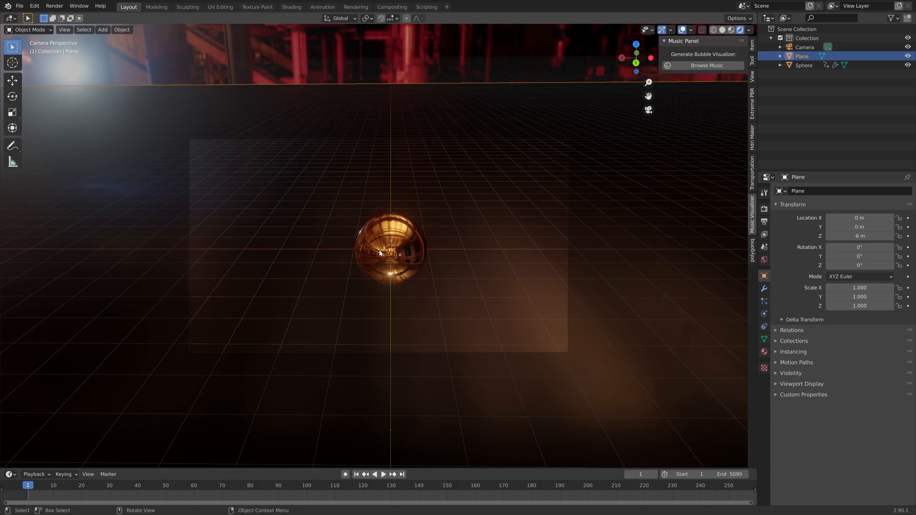
- On the Sphere's modifiers at frame 623, set Subdivision viewport levels to 4
{"action": "left_click", "coordinate": [390, 249]}
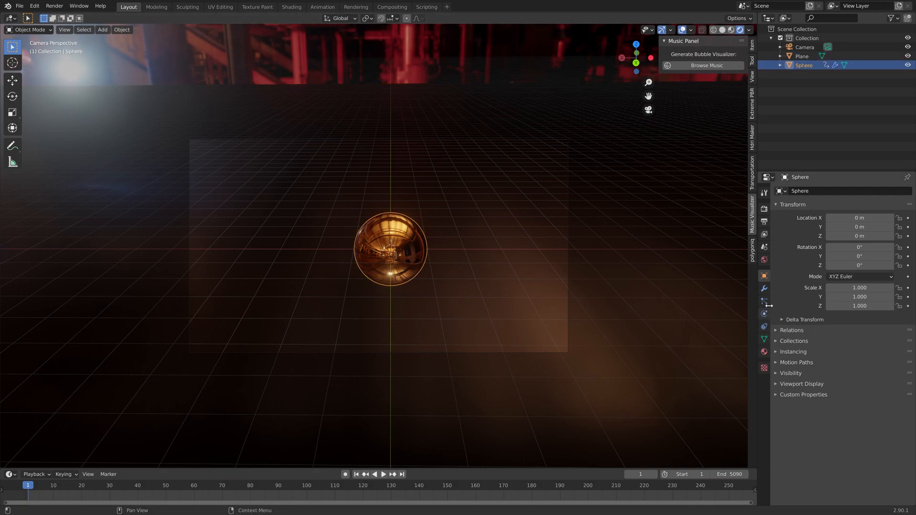
{"action": "left_click", "coordinate": [764, 288]}
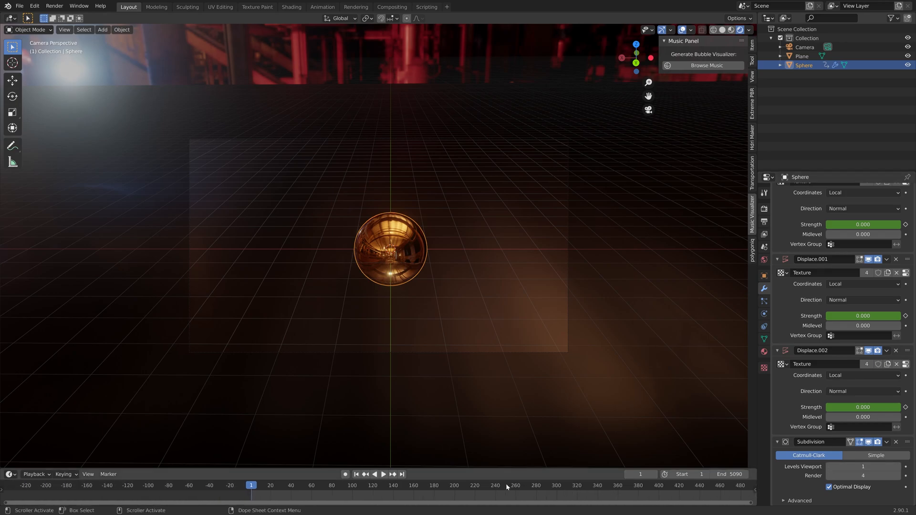
{"action": "left_click", "coordinate": [375, 474]}
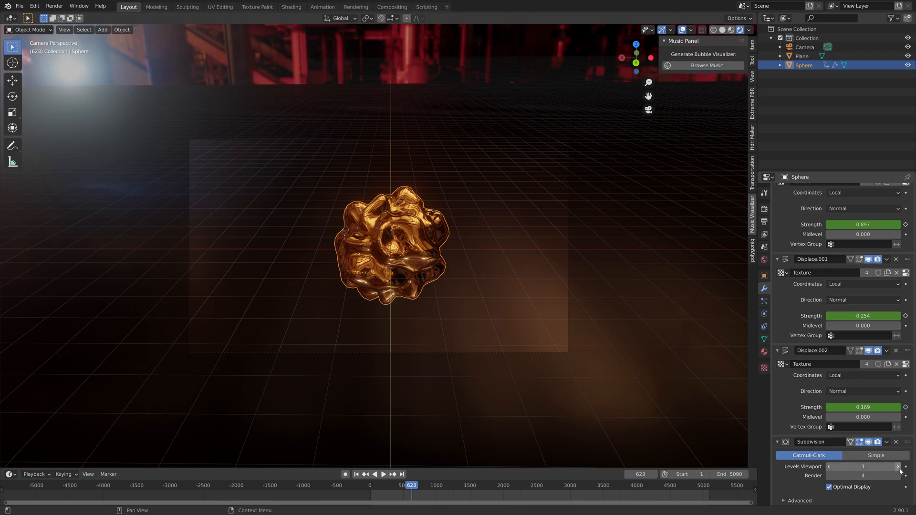
{"action": "left_click", "coordinate": [899, 467]}
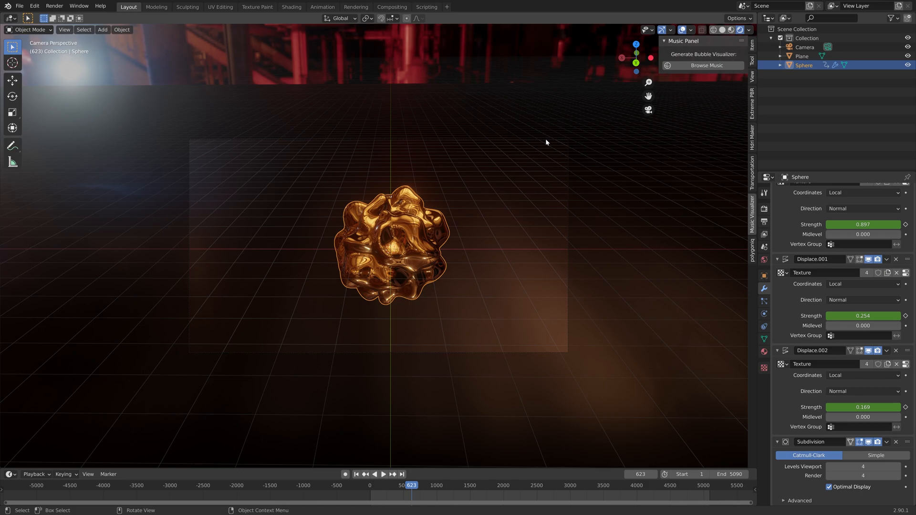
- Move the Camera along its local Z axis so the bubble fills more of the frame
{"action": "left_click", "coordinate": [805, 47]}
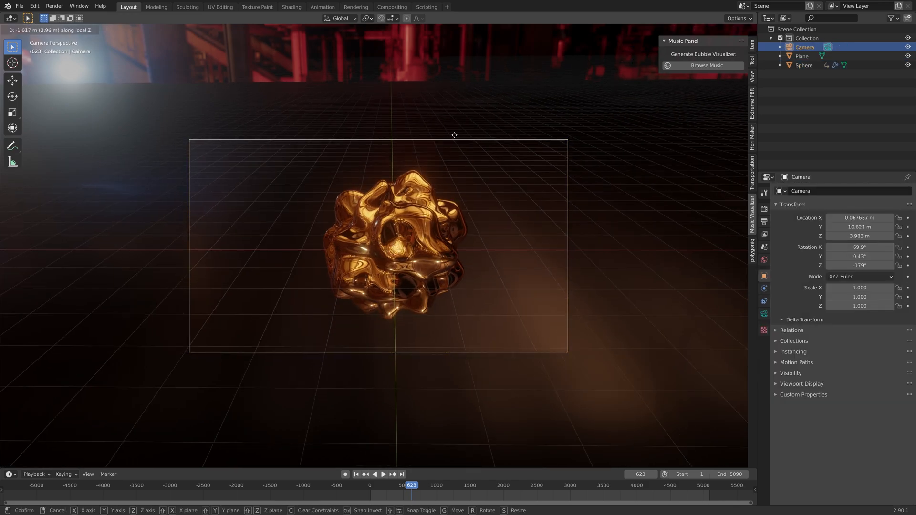
{"action": "left_click", "coordinate": [454, 135]}
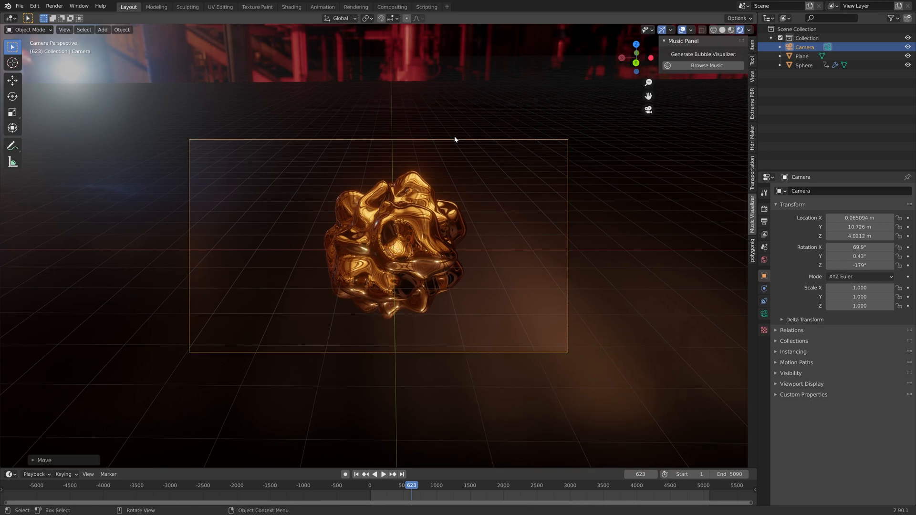
{"action": "key", "text": "g"}
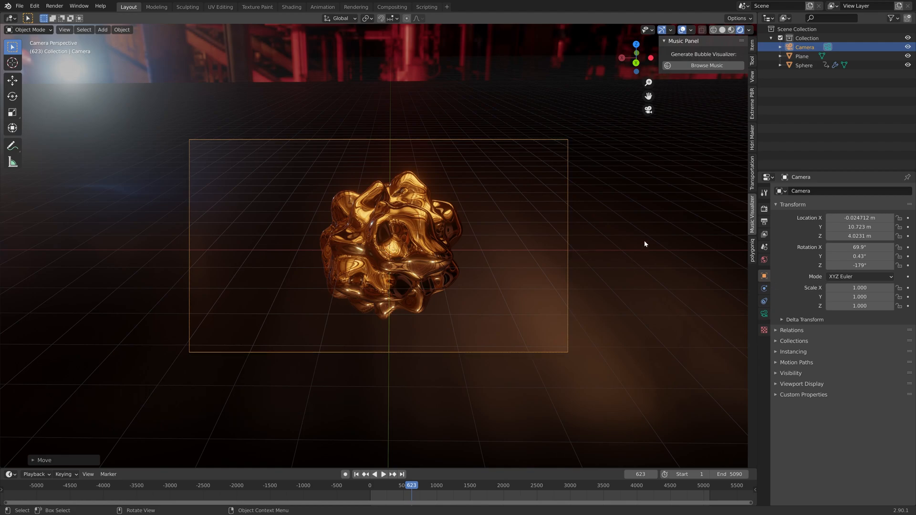
- Set the Sphere's VizMaterial base colour to a warmer golden hue
{"action": "left_click", "coordinate": [804, 65]}
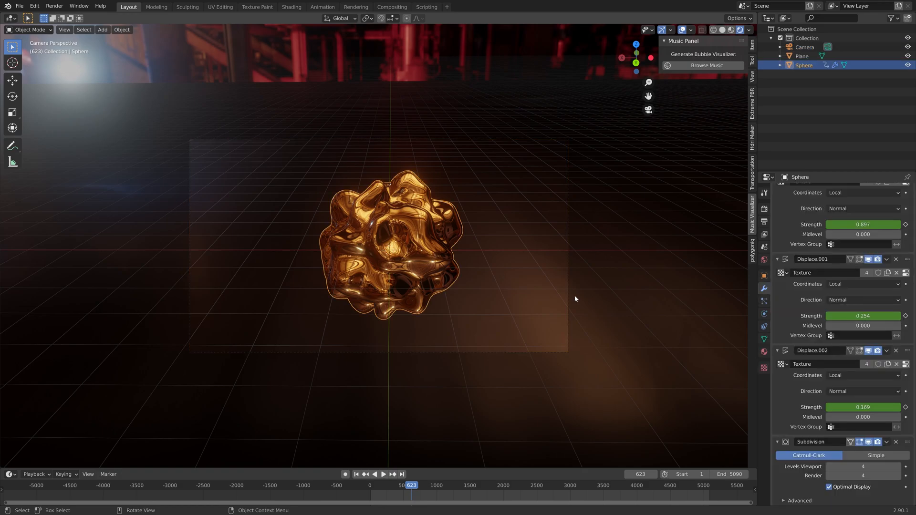
{"action": "left_click", "coordinate": [764, 351]}
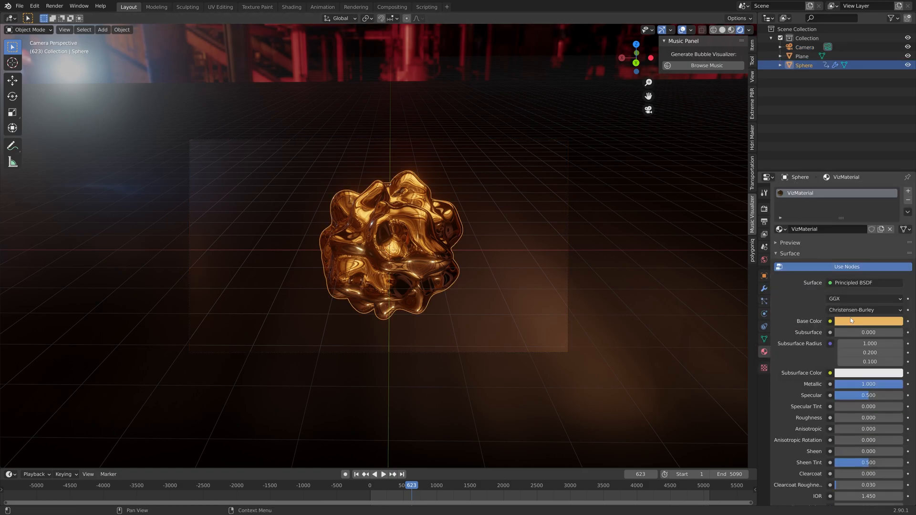
{"action": "left_click", "coordinate": [868, 321]}
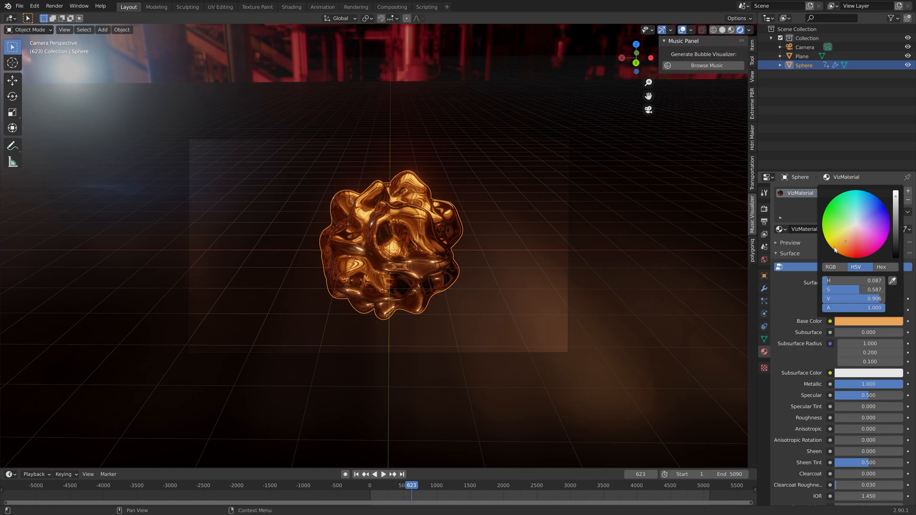
{"action": "left_click", "coordinate": [764, 209]}
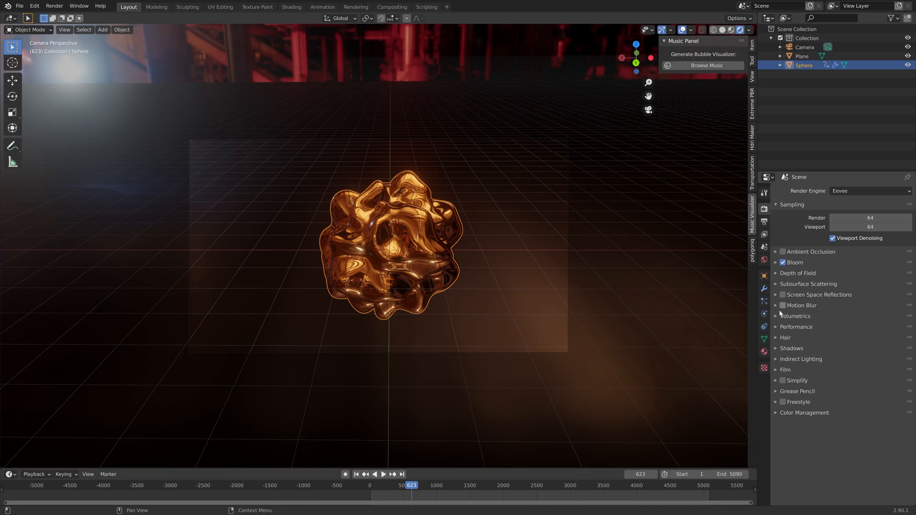
{"action": "mouse_move", "coordinate": [775, 252]}
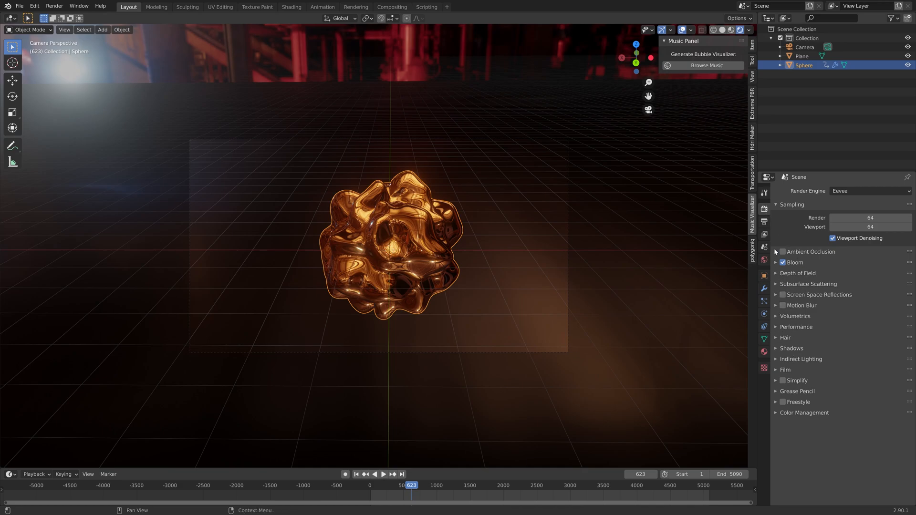
{"action": "mouse_move", "coordinate": [764, 220]}
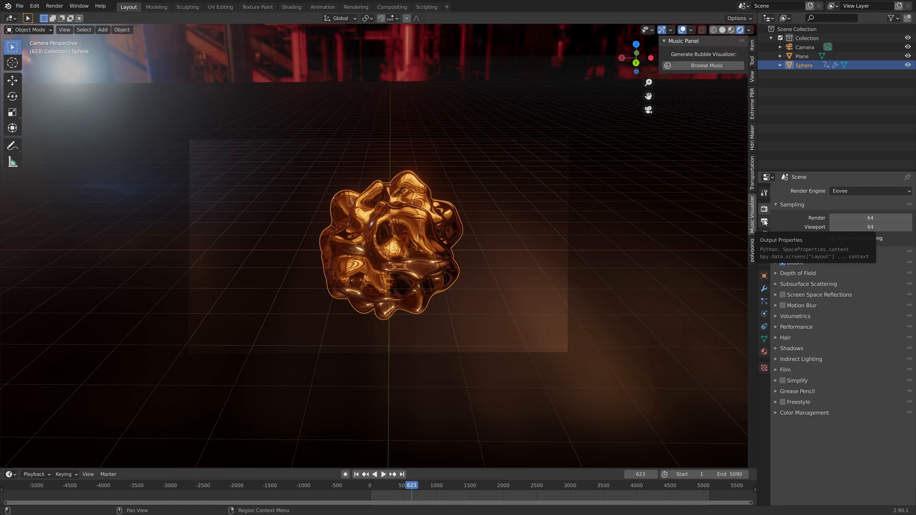
- Enable Eevee Screen Space Reflections with Half Res Trace, leaving Refraction unchecked
{"action": "left_click", "coordinate": [782, 295]}
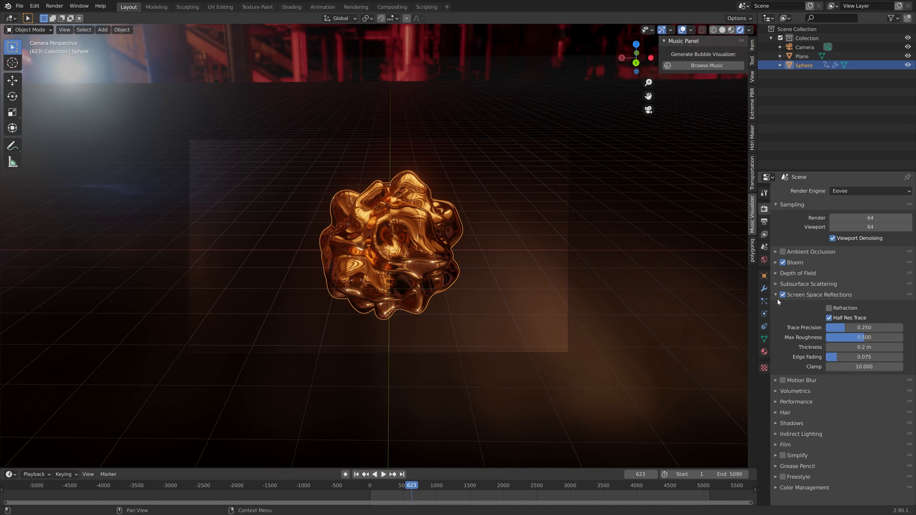
{"action": "left_click", "coordinate": [828, 308]}
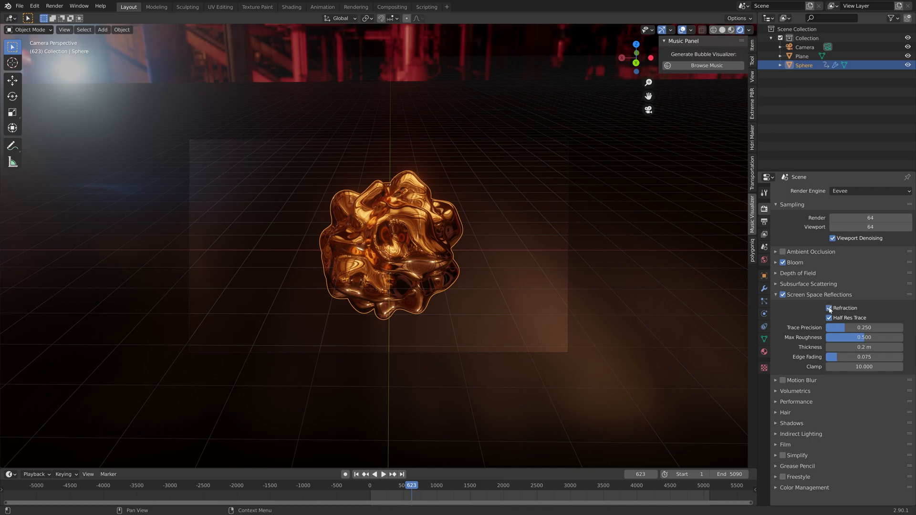
{"action": "left_click", "coordinate": [830, 308]}
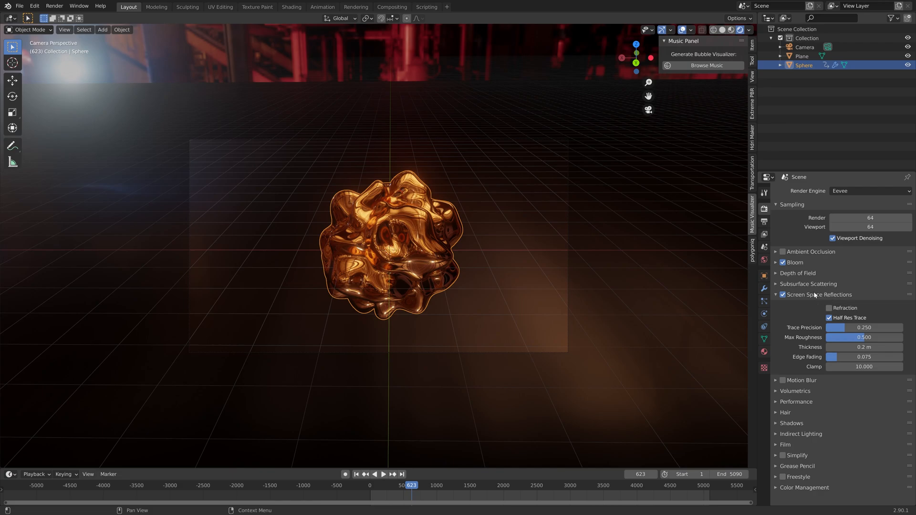
{"action": "mouse_move", "coordinate": [765, 234]}
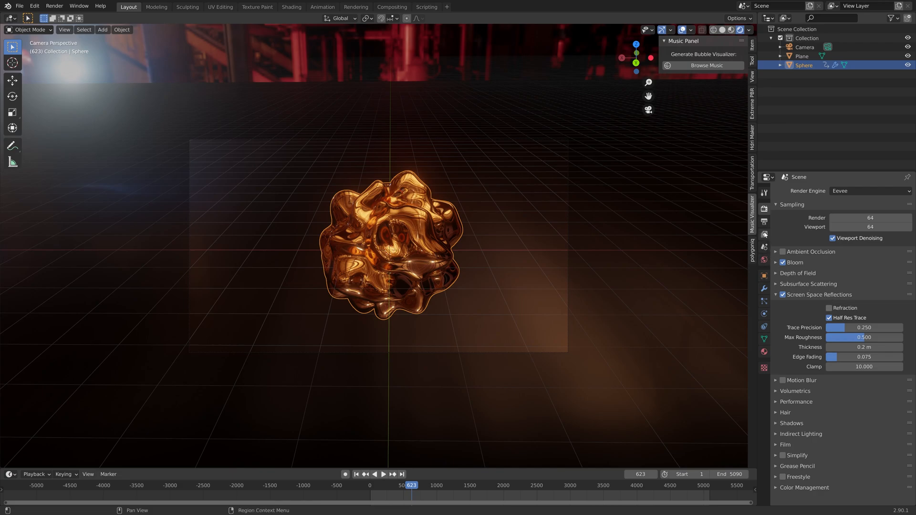
- Set output resolution scale to 200% for 4K and file format to JPEG
{"action": "left_click", "coordinate": [763, 235]}
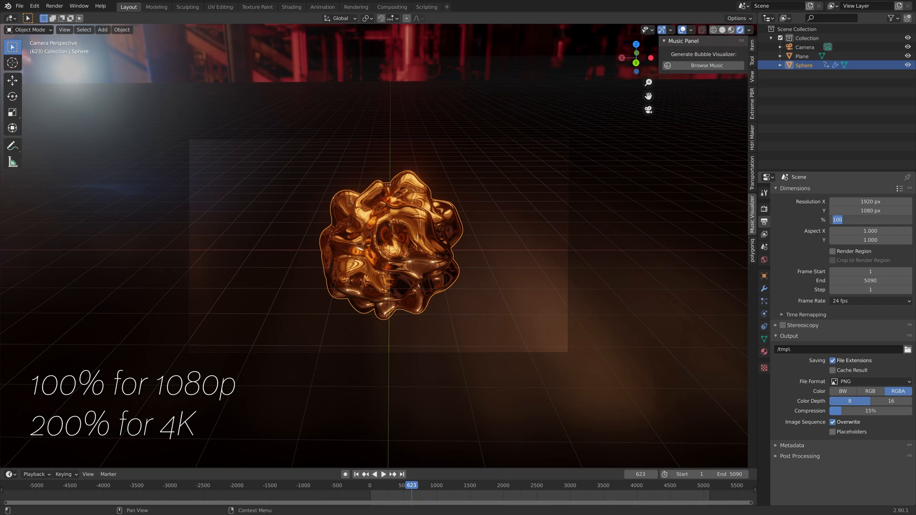
{"action": "left_click_drag", "start_coordinate": [838, 220], "coordinate": [871, 220]}
{"action": "type", "text": "200"}
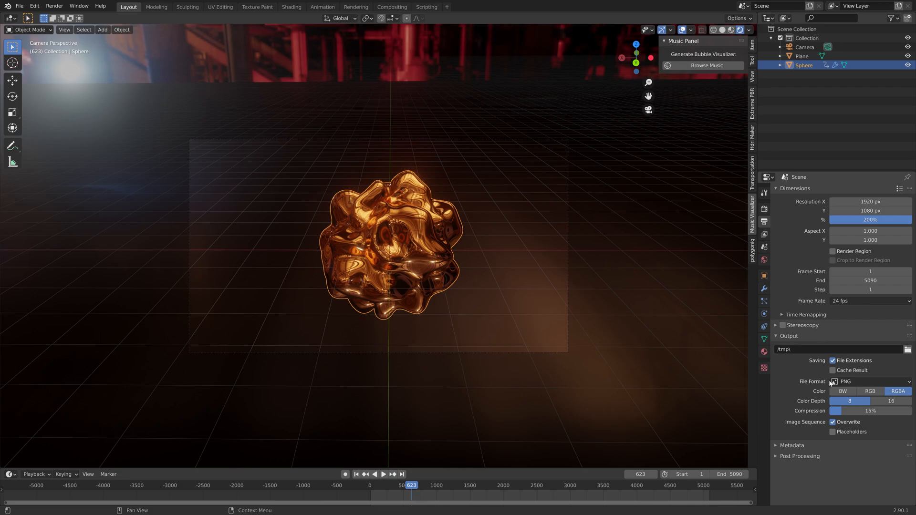
{"action": "left_click", "coordinate": [870, 381]}
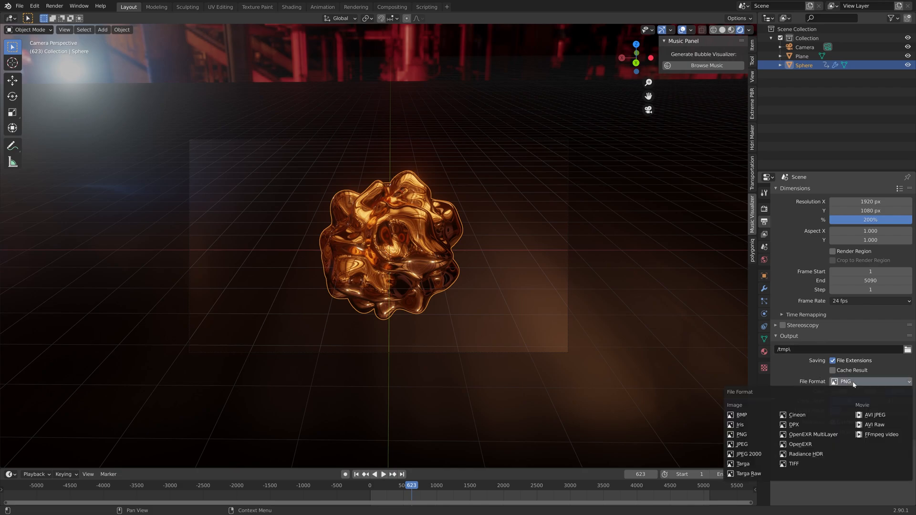
{"action": "mouse_move", "coordinate": [741, 444]}
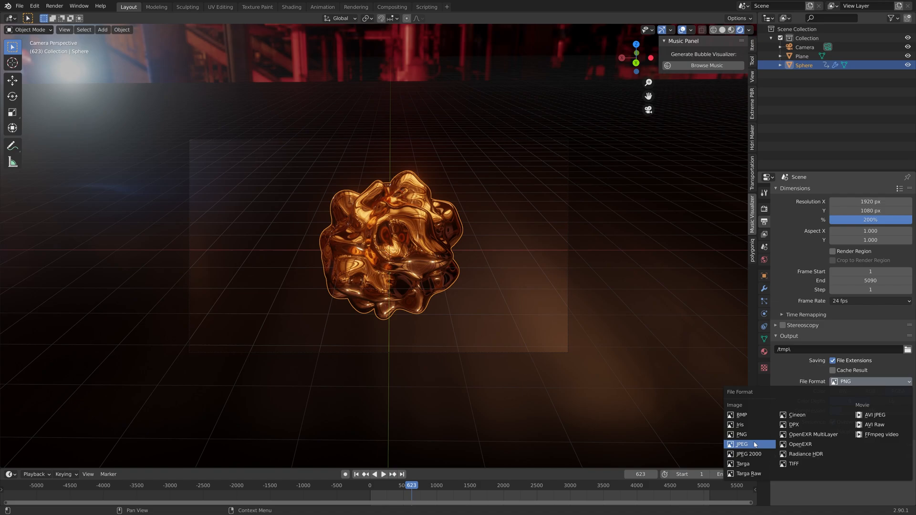
{"action": "left_click", "coordinate": [742, 444]}
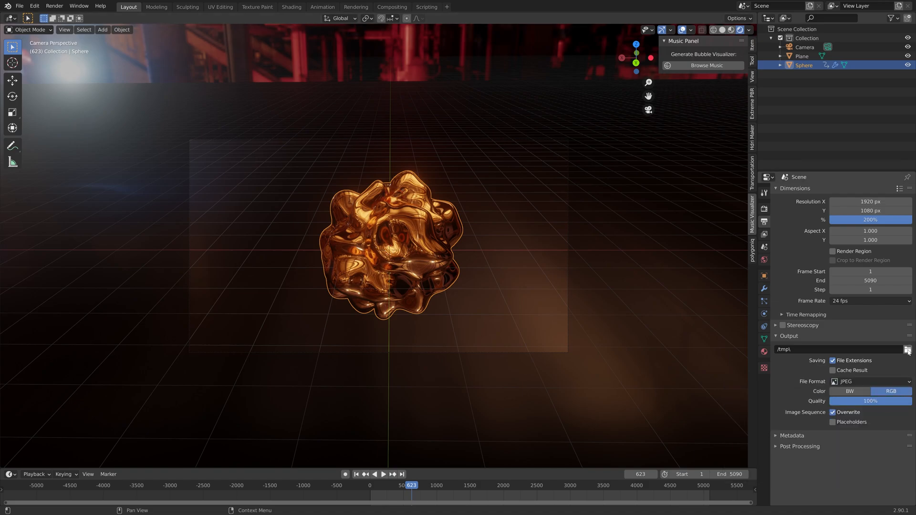
- Browse the output path to E:\Large renders and create a new Music 2 folder
{"action": "left_click", "coordinate": [908, 349]}
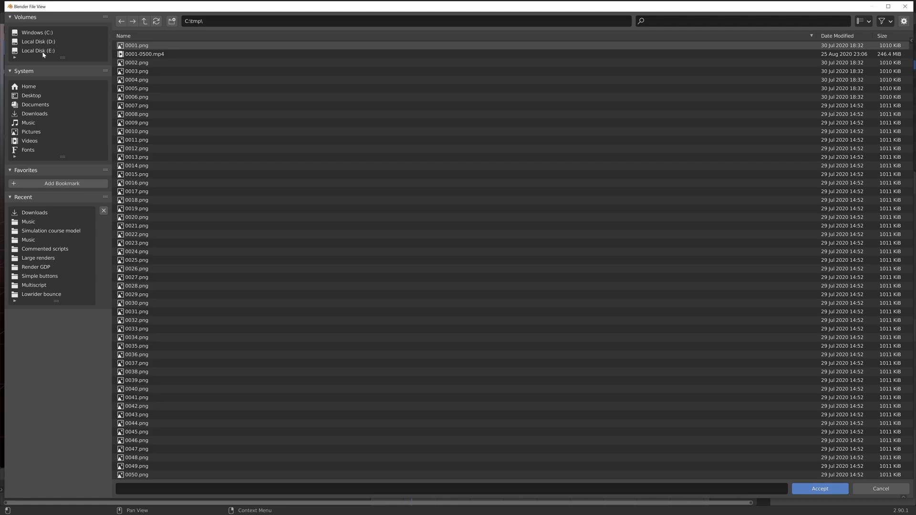
{"action": "left_click", "coordinate": [37, 50]}
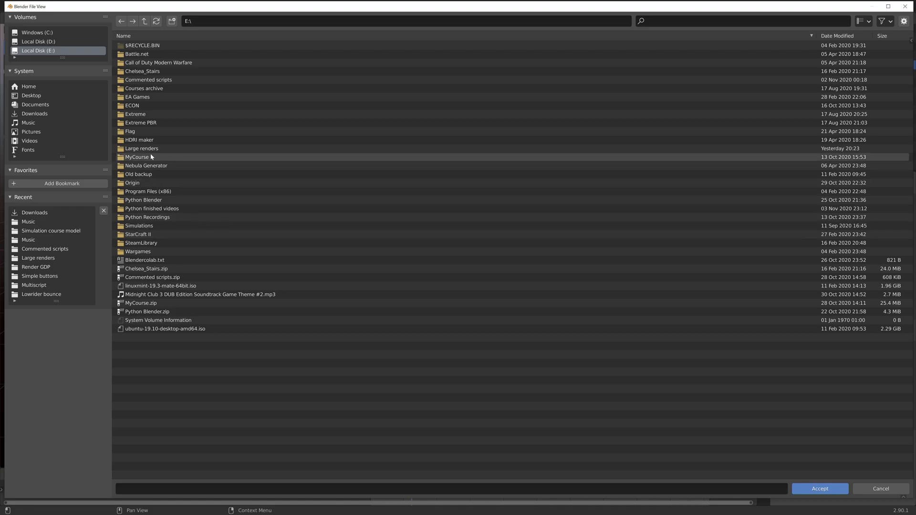
{"action": "double_click", "coordinate": [141, 149]}
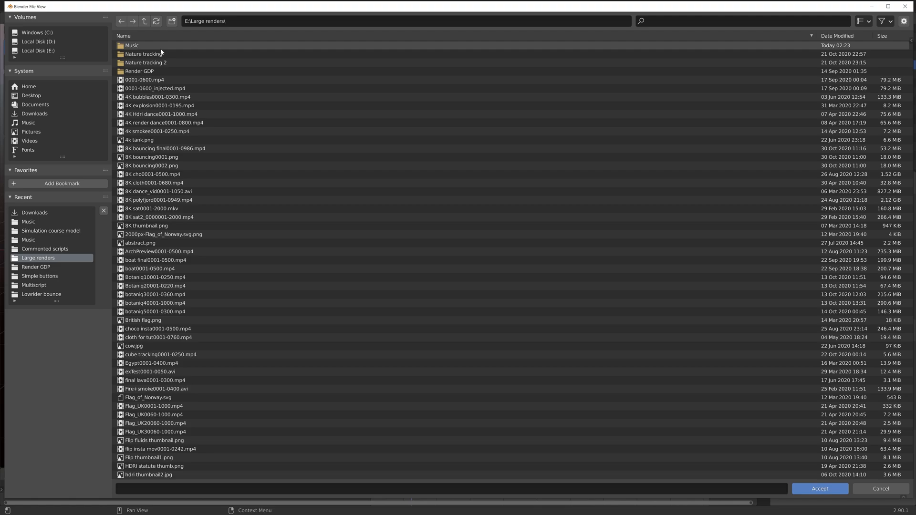
{"action": "left_click", "coordinate": [172, 21]}
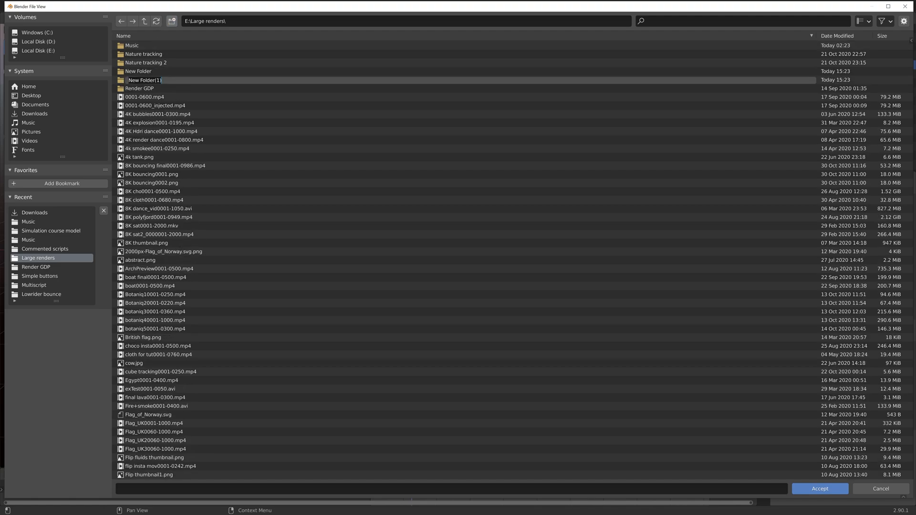
{"action": "type", "text": "Music 2"}
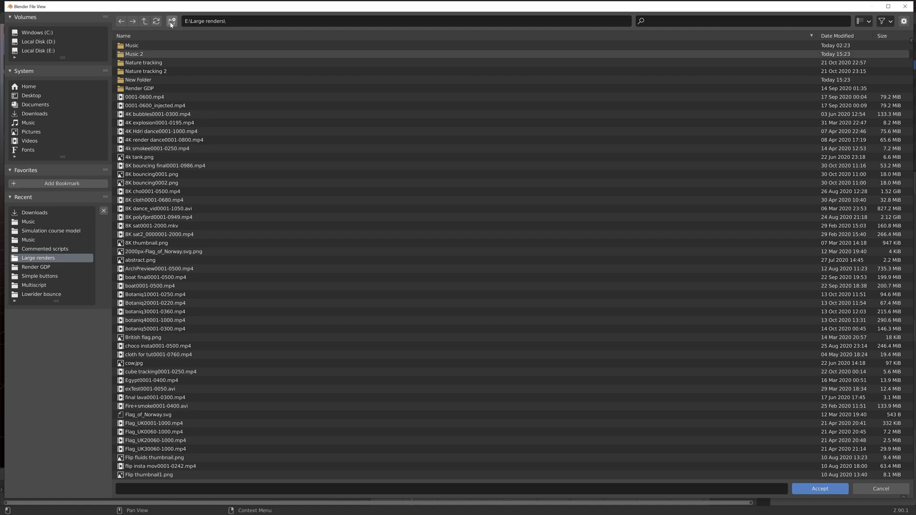
- Set the output inside Music 2 with filename prefix 'viz' and accept
{"action": "double_click", "coordinate": [134, 53]}
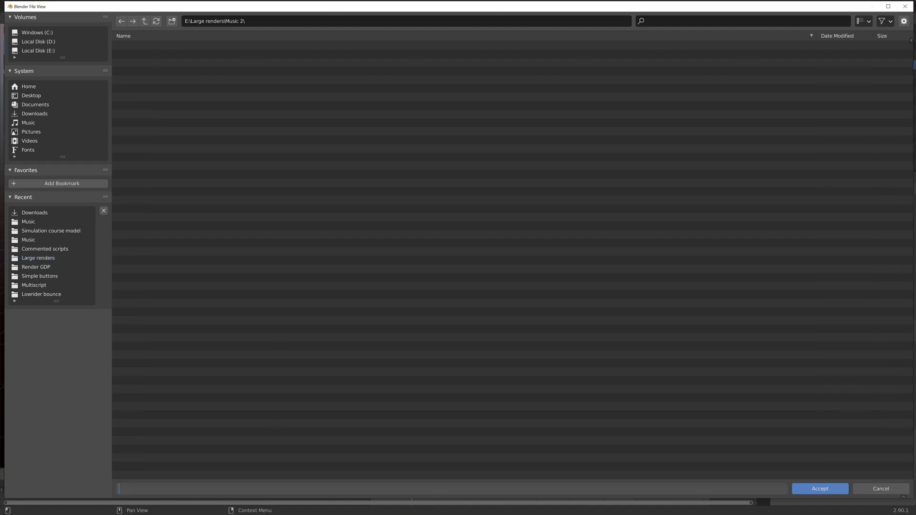
{"action": "type", "text": "v"}
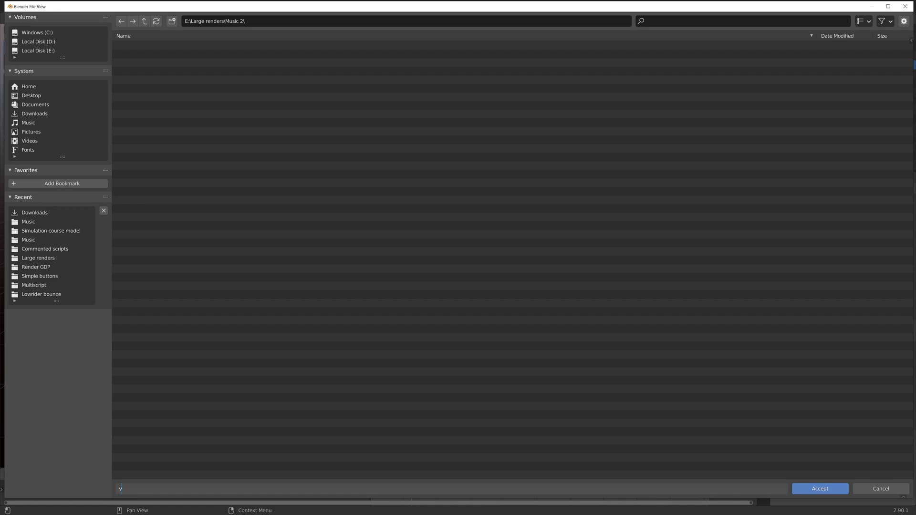
{"action": "left_click", "coordinate": [819, 489]}
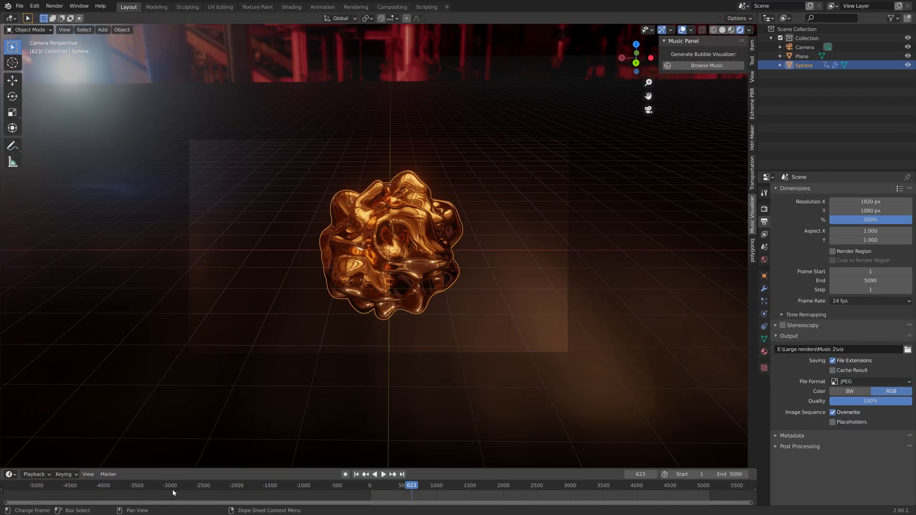
{"action": "mouse_move", "coordinate": [493, 196]}
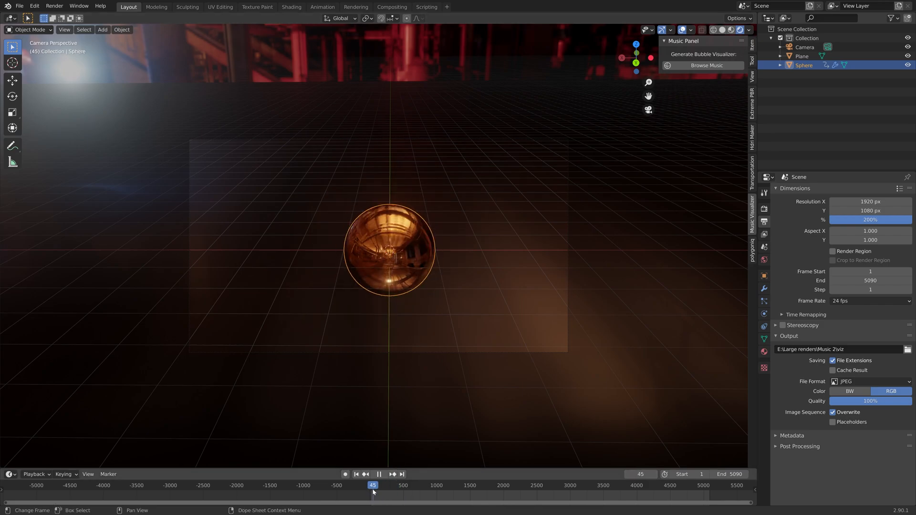
- Scrub through the animation to later frames and stop where the golden bubble swells large
{"action": "left_click", "coordinate": [420, 486]}
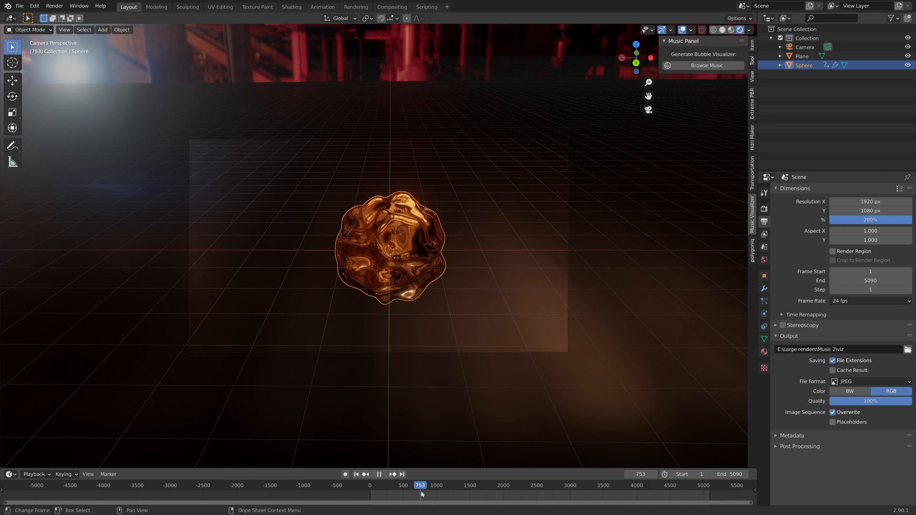
{"action": "left_click", "coordinate": [642, 485]}
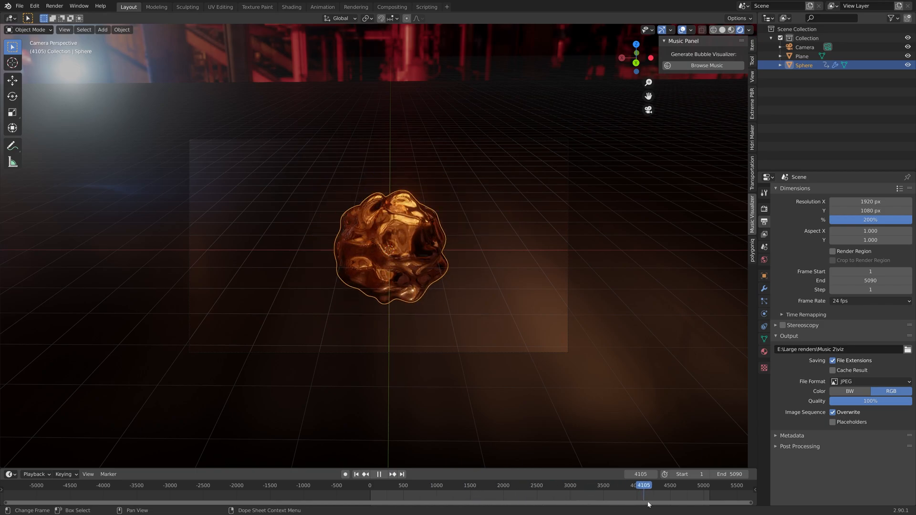
{"action": "left_click_drag", "start_coordinate": [648, 496], "coordinate": [666, 496]}
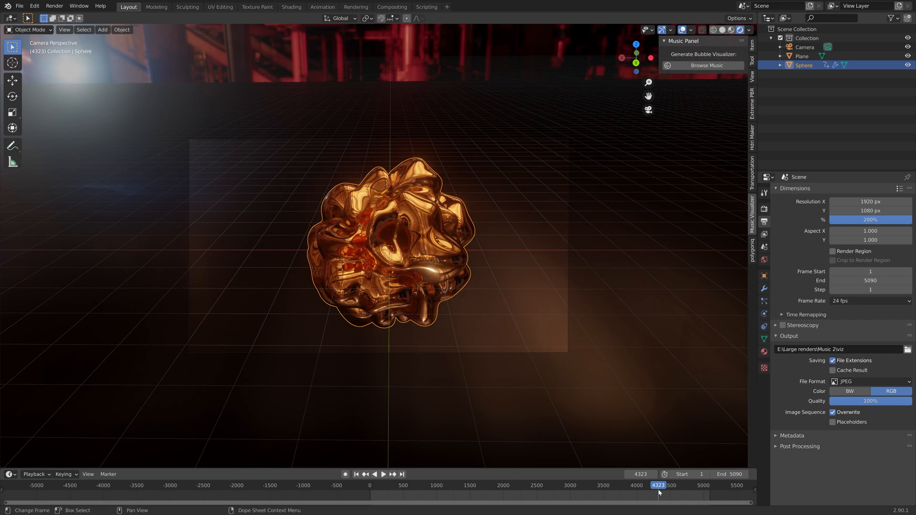
{"action": "left_click", "coordinate": [54, 6]}
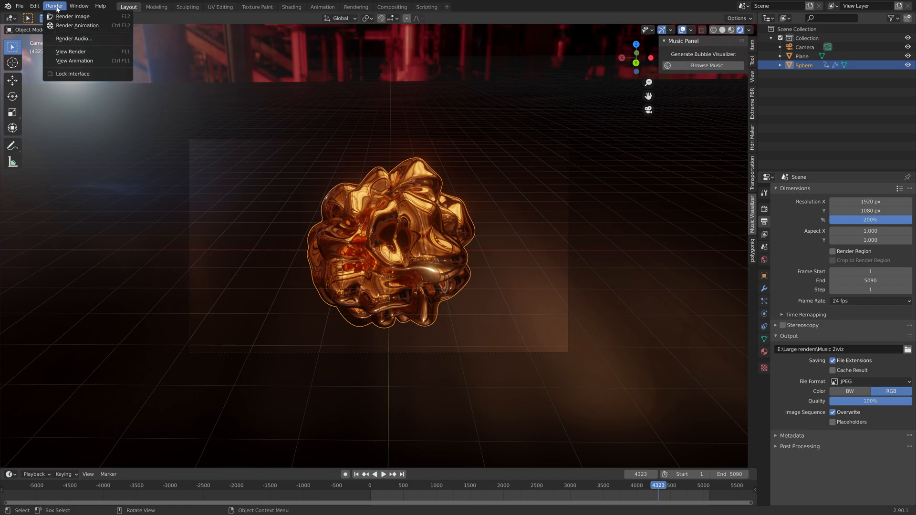
{"action": "mouse_move", "coordinate": [78, 25]}
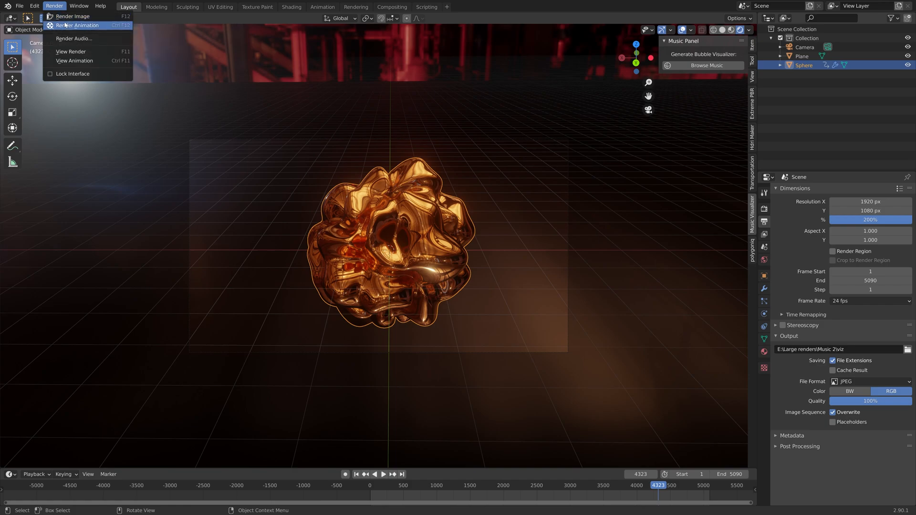
- Start rendering the full animation via Render Animation
{"action": "left_click", "coordinate": [72, 16]}
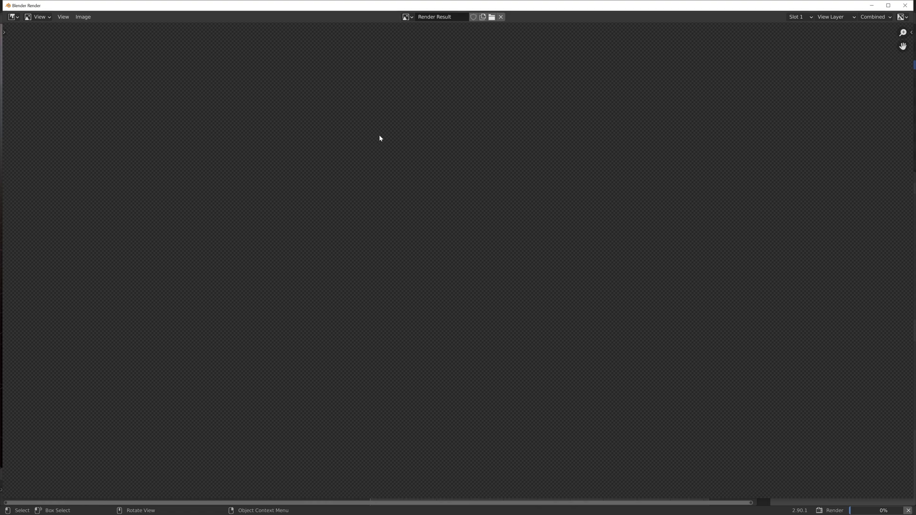